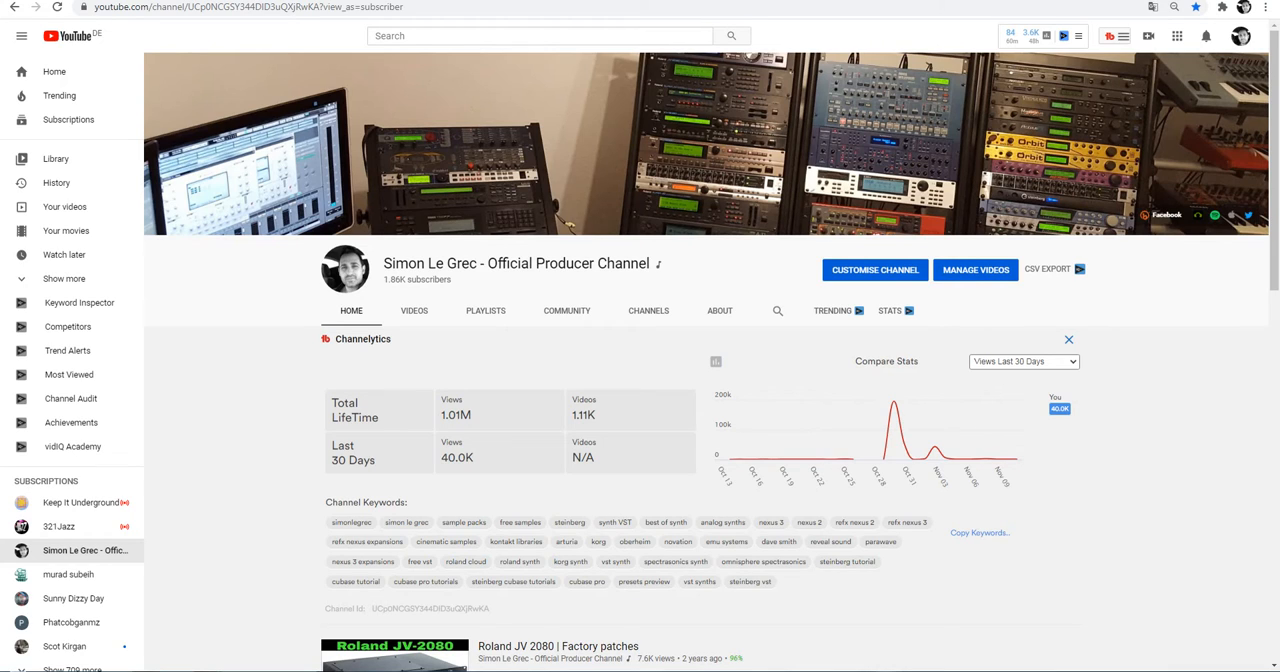
- Show the About tab with the channel description, join date and 1,008,021 total views
{"action": "left_click", "coordinate": [719, 310]}
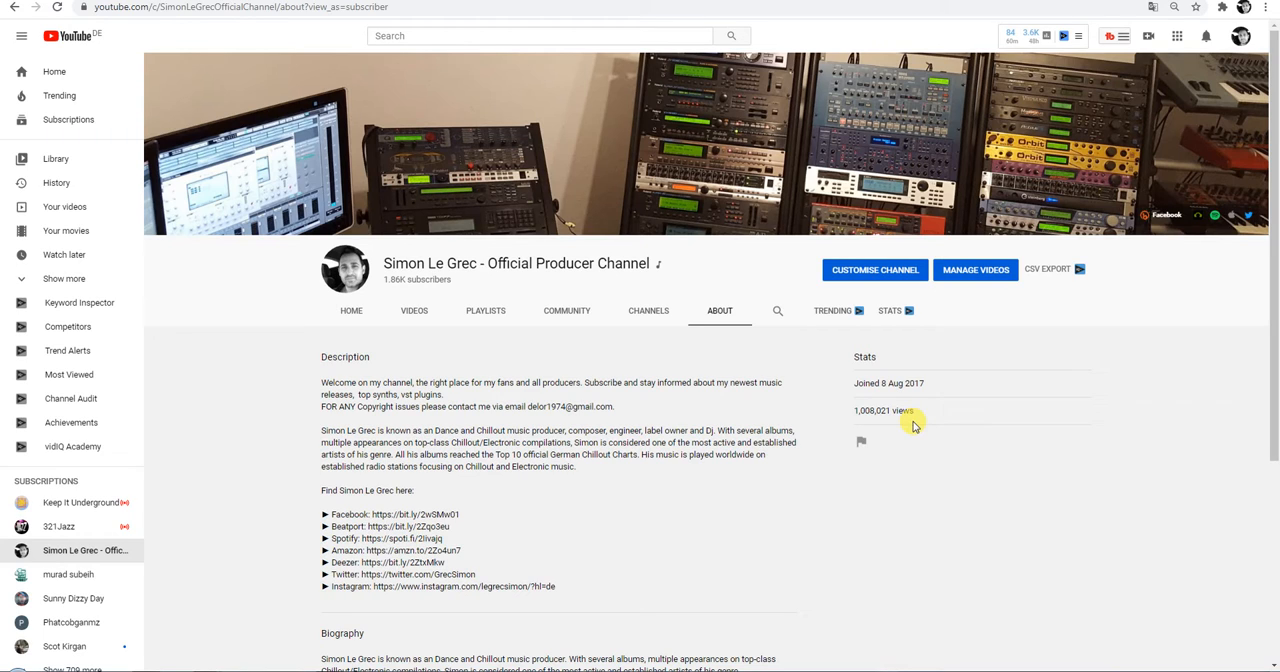
{"action": "mouse_move", "coordinate": [228, 420]}
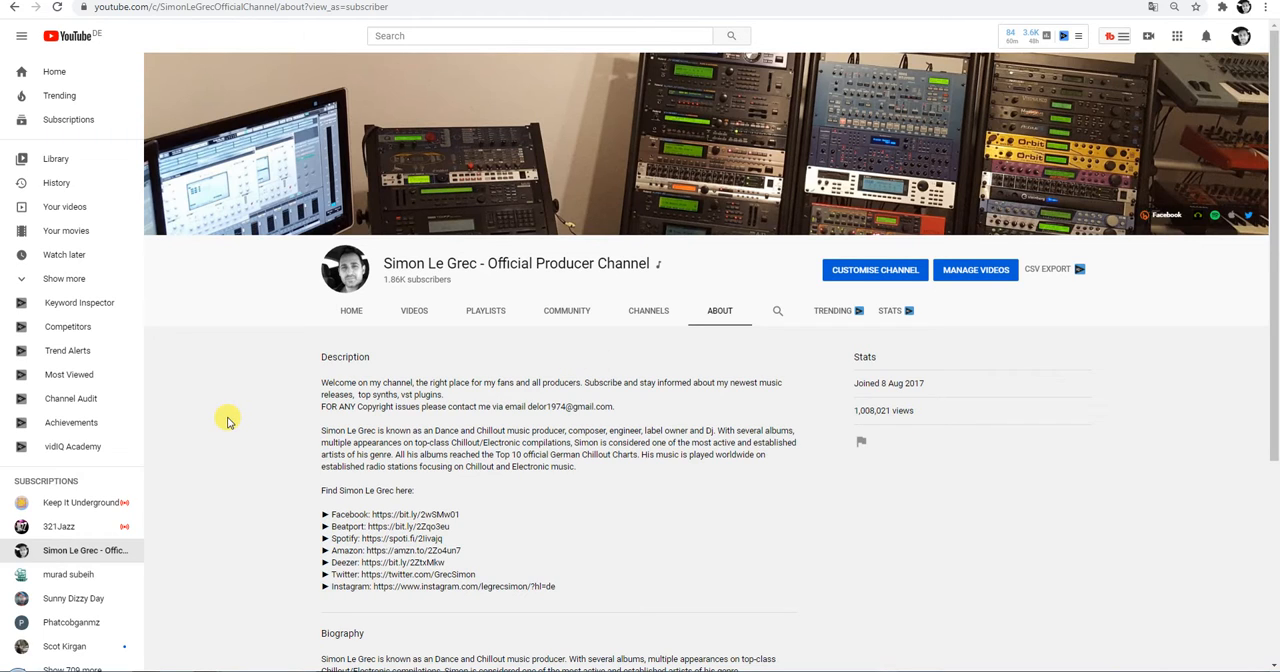
{"action": "mouse_move", "coordinate": [347, 311]}
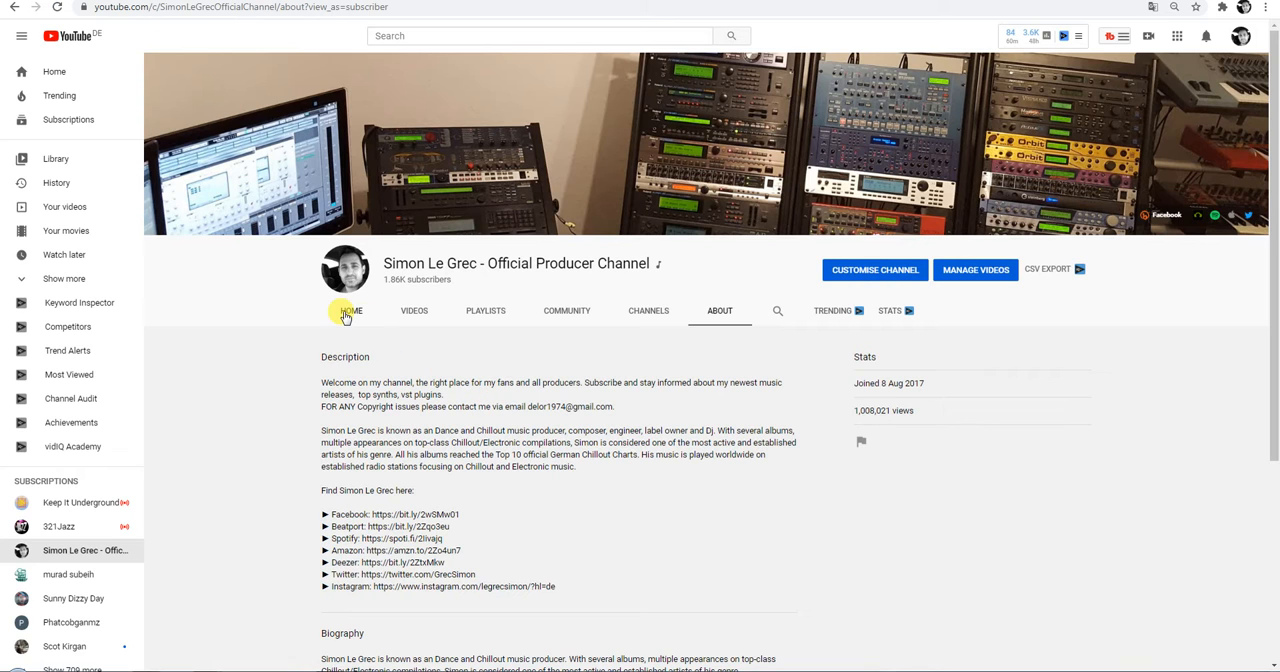
- Back on Home, scroll past Channelytics stats to Music videos and Albums and Singles
{"action": "left_click", "coordinate": [351, 310]}
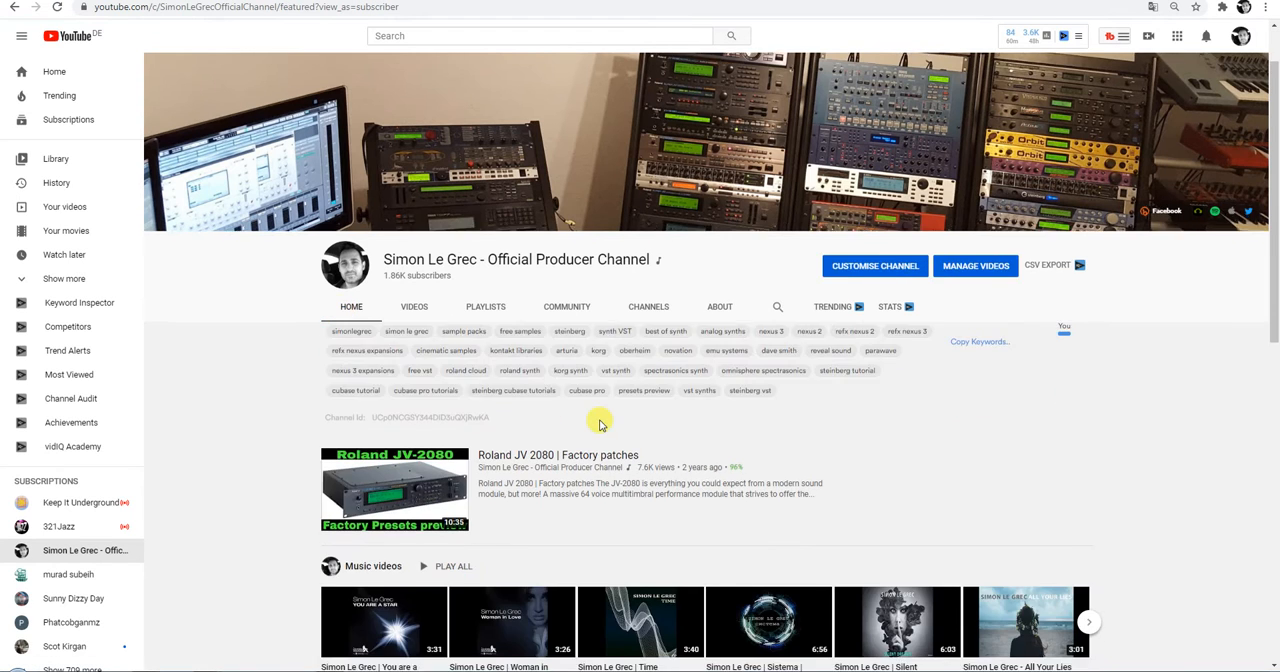
{"action": "scroll", "scroll_direction": "down", "scroll_amount": 3}
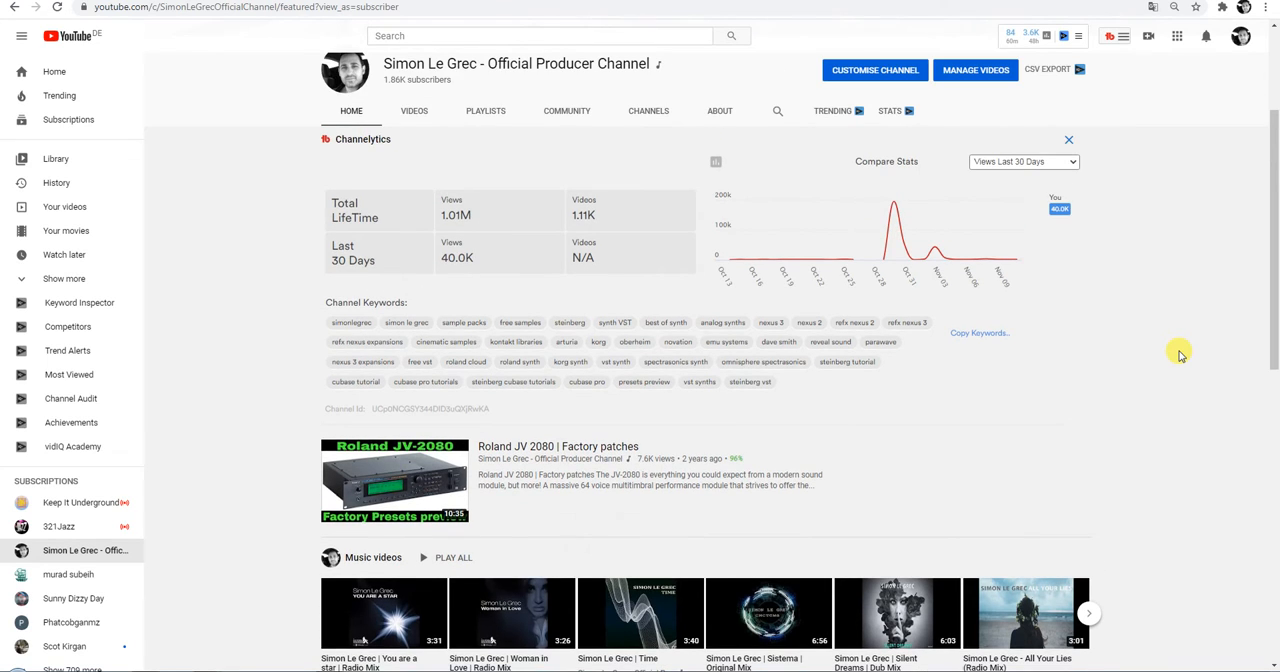
{"action": "scroll", "scroll_direction": "down", "scroll_amount": 3}
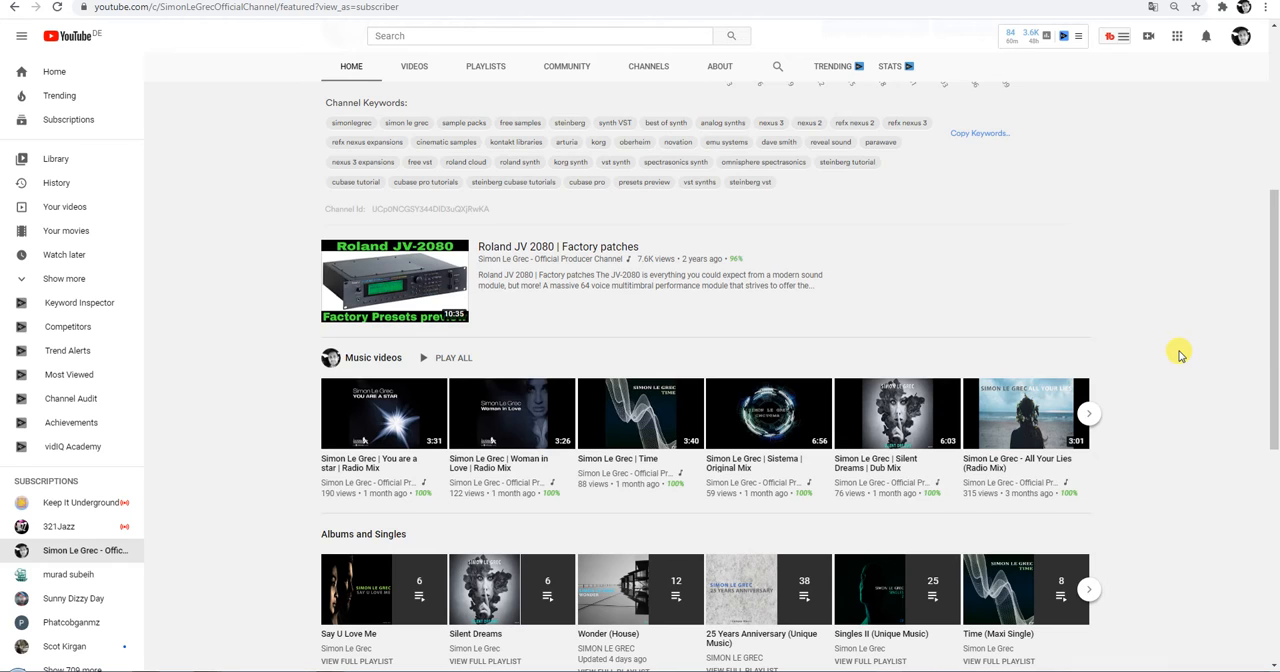
{"action": "scroll", "scroll_direction": "down", "scroll_amount": 3}
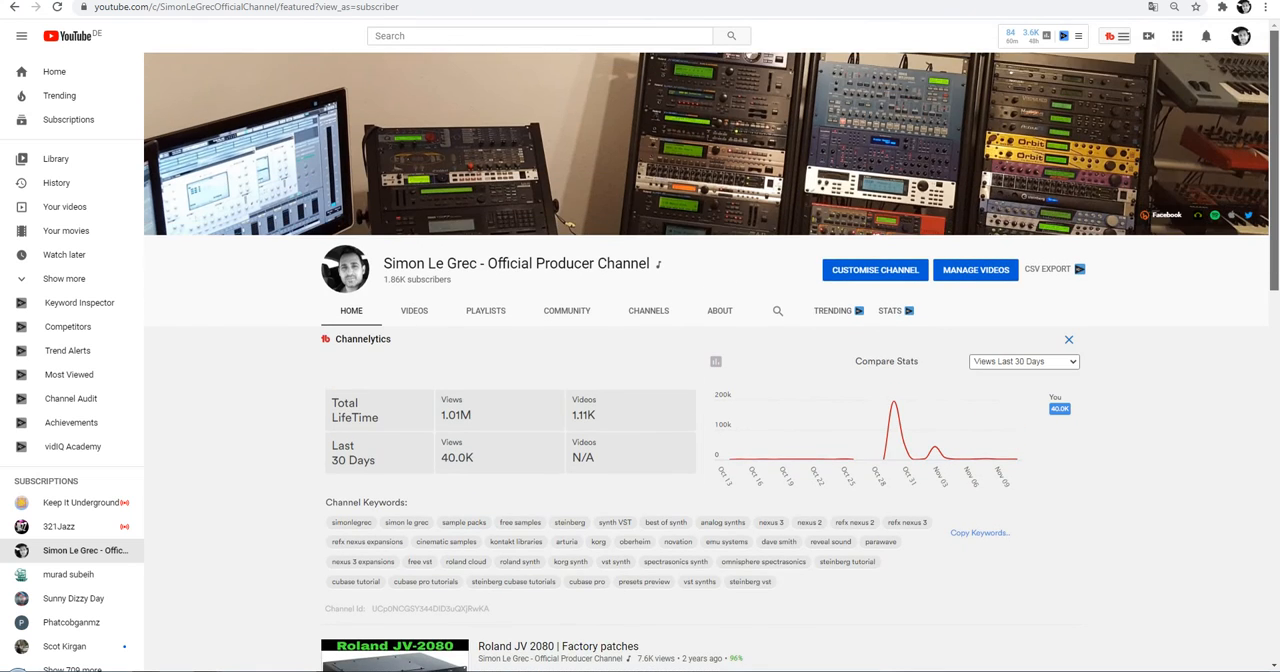
{"action": "mouse_move", "coordinate": [1270, 238]}
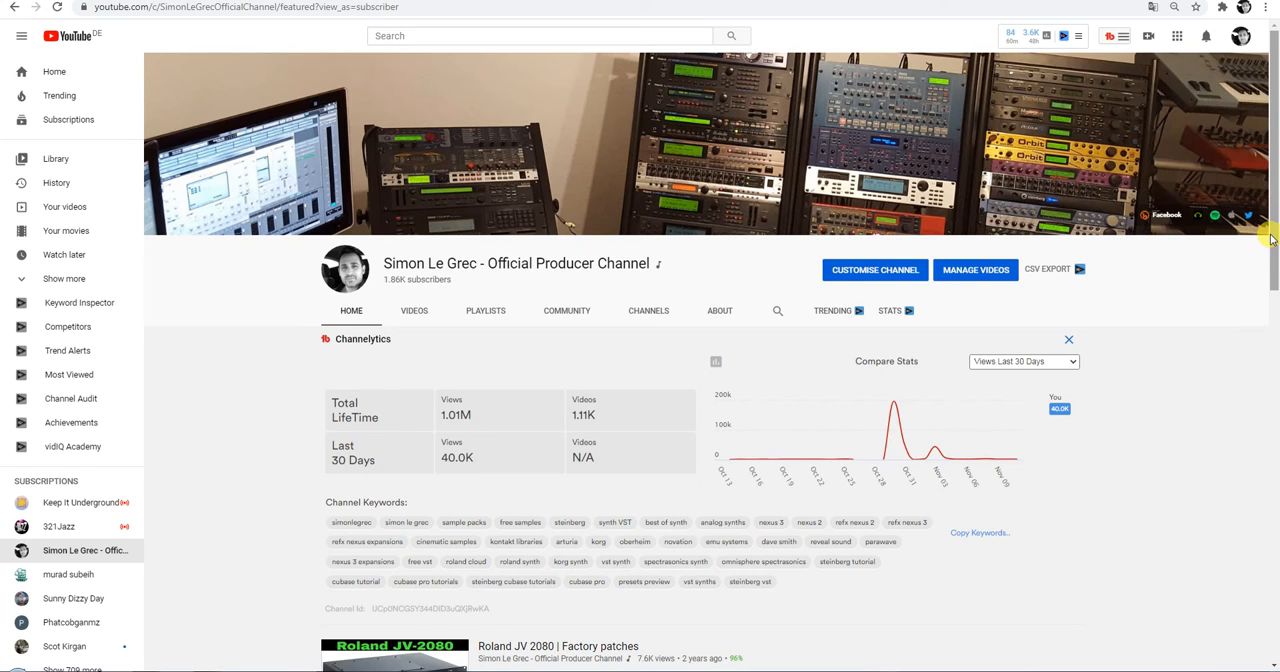
{"action": "scroll", "scroll_direction": "down", "scroll_amount": 3}
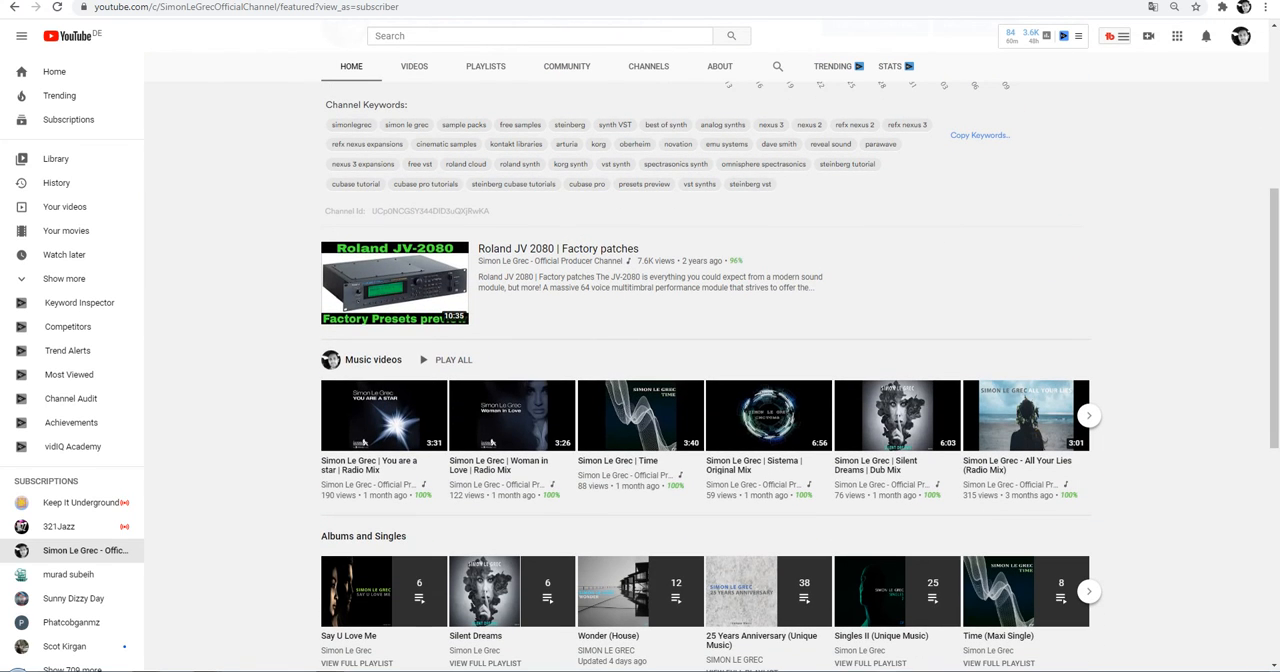